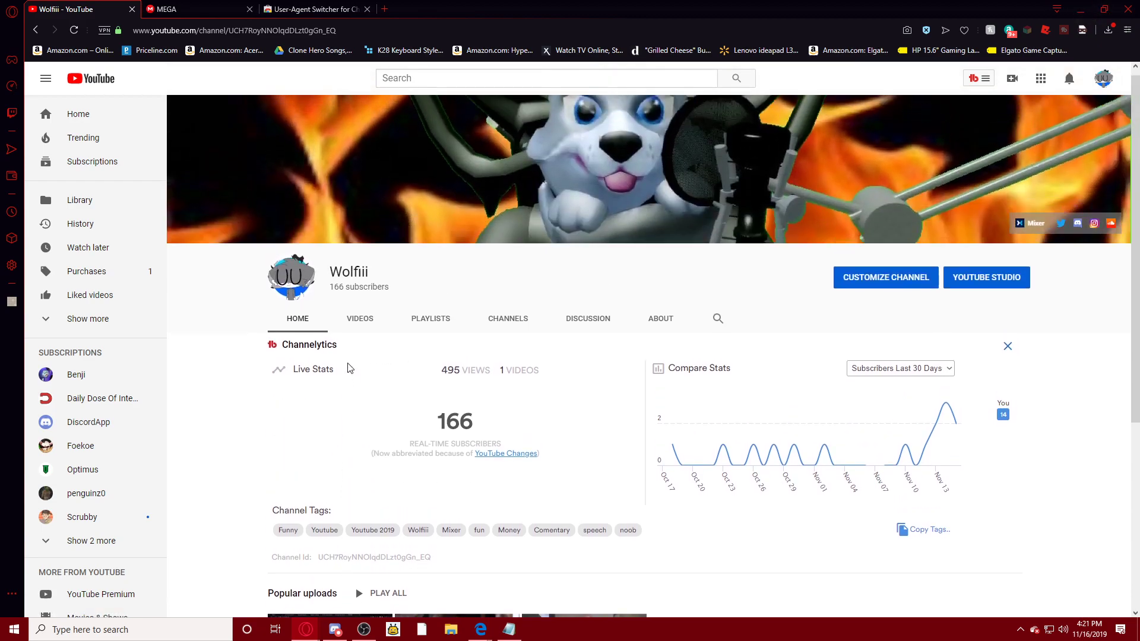
Show the YouTube home feed and scroll past Latest YouTube posts into the recommended video rows.
{"action": "scroll", "scroll_direction": "down", "scroll_amount": 3}
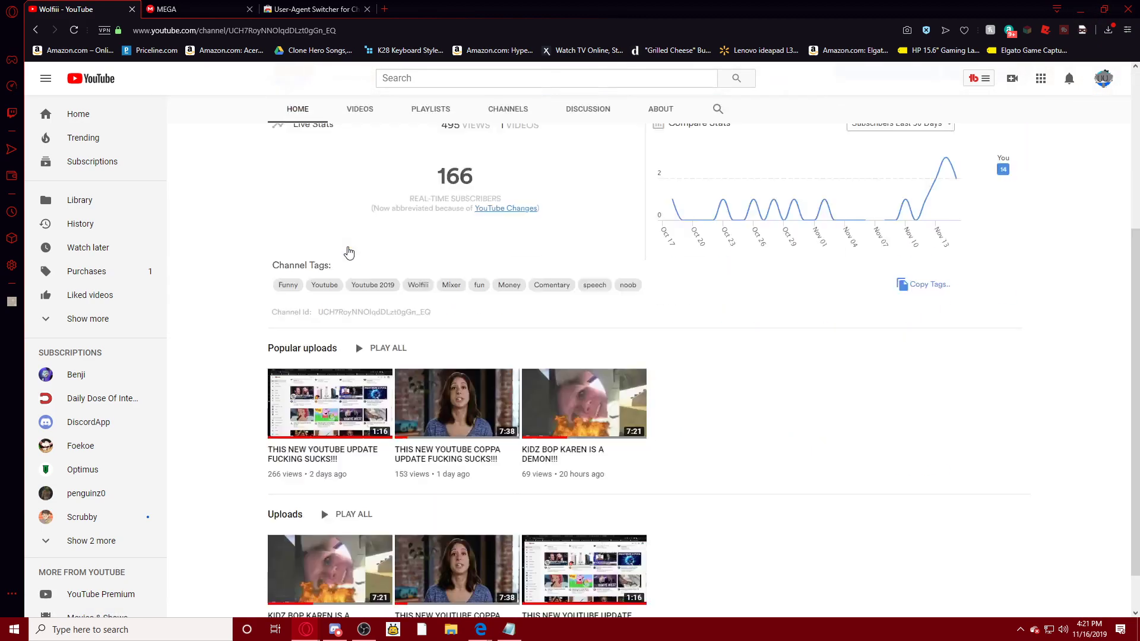
{"action": "scroll", "scroll_direction": "down", "scroll_amount": 3}
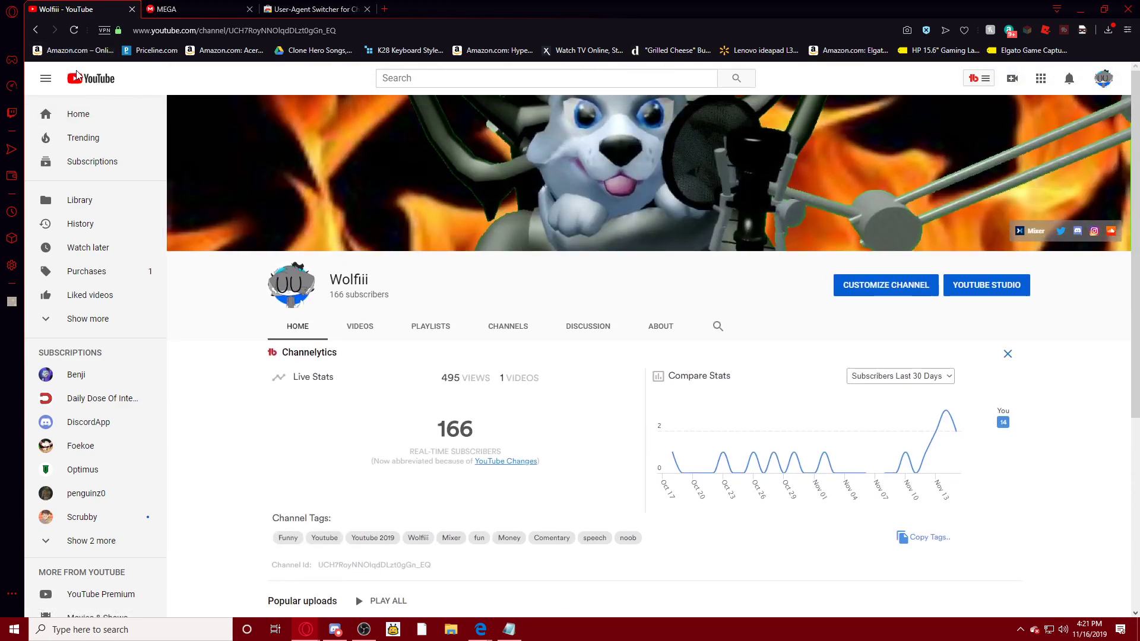
{"action": "left_click", "coordinate": [1007, 354]}
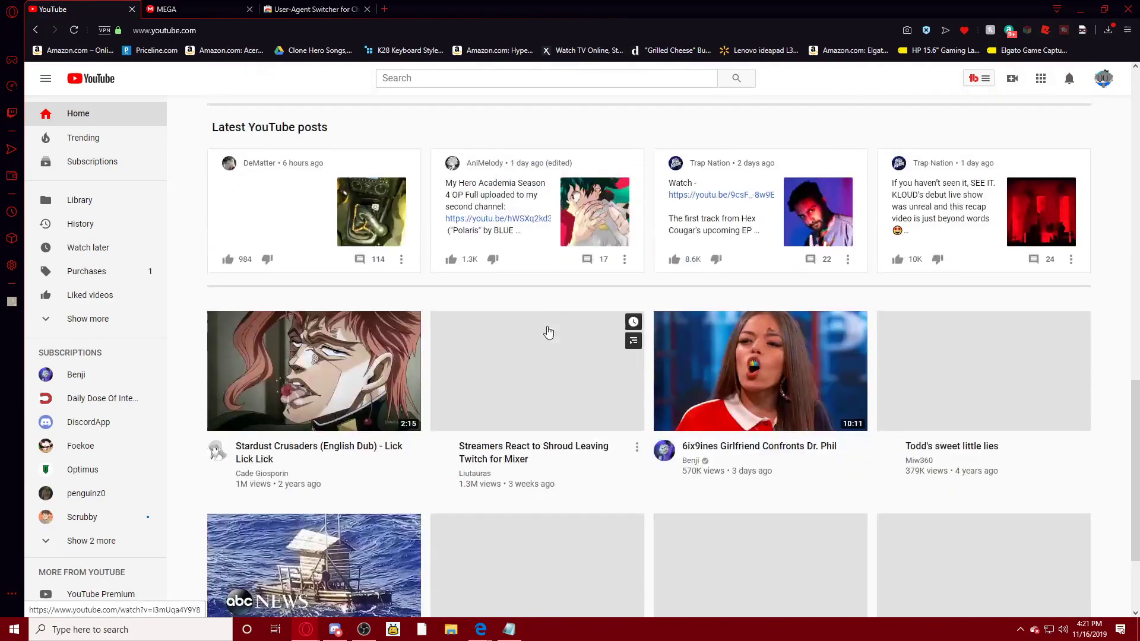
{"action": "scroll", "scroll_direction": "down", "scroll_amount": 3}
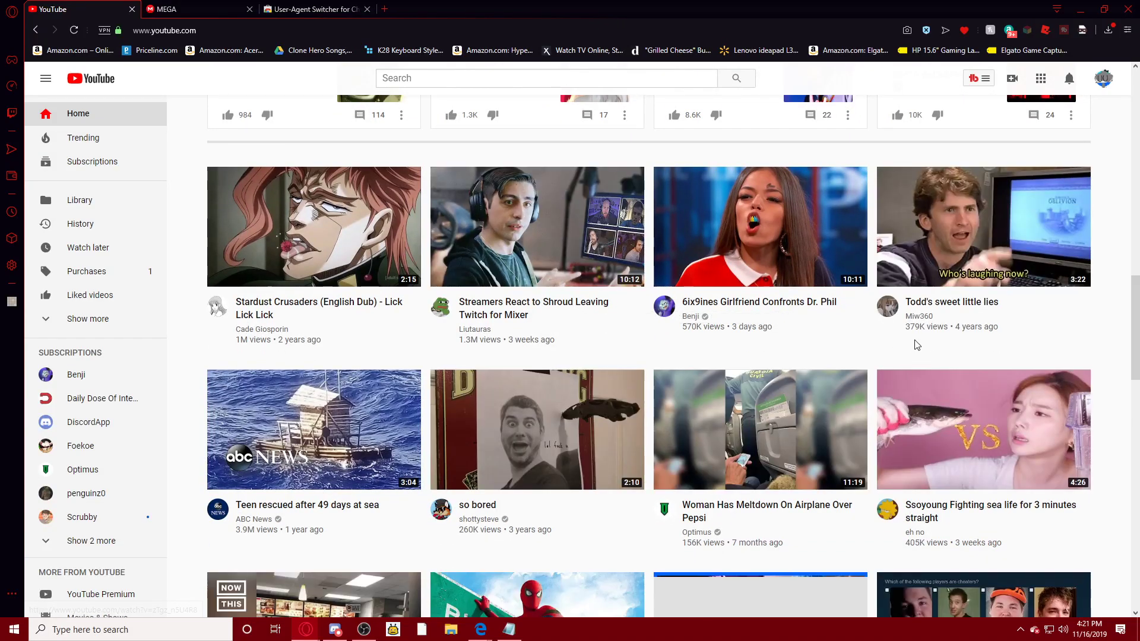
{"action": "scroll", "scroll_direction": "down", "scroll_amount": 3}
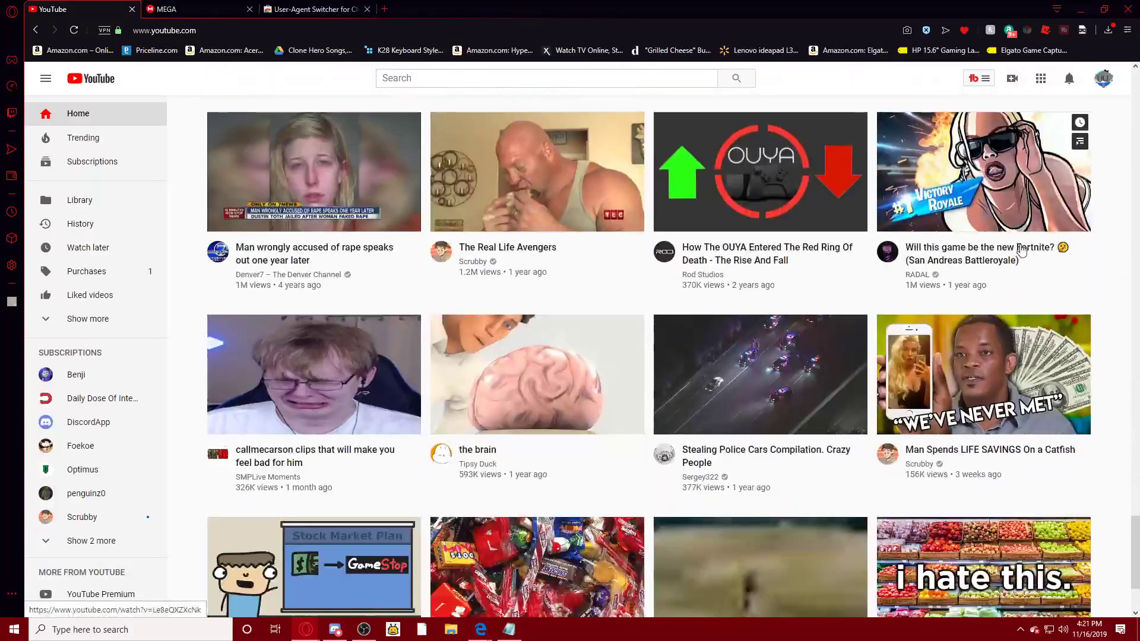
{"action": "scroll", "scroll_direction": "down", "scroll_amount": 3}
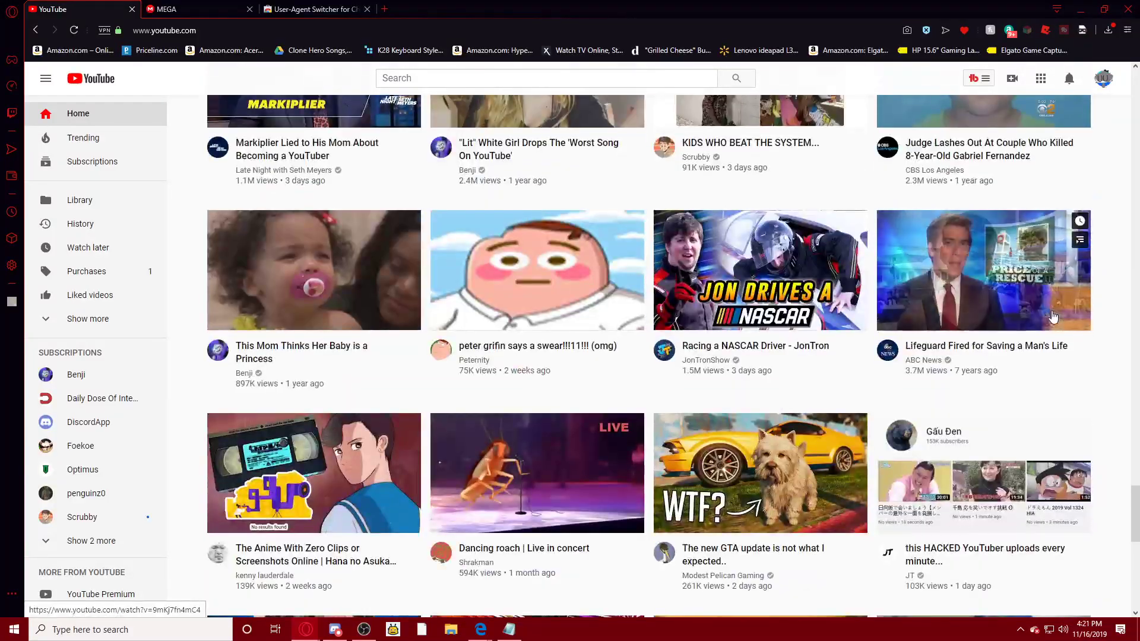
{"action": "scroll", "scroll_direction": "down", "scroll_amount": 3}
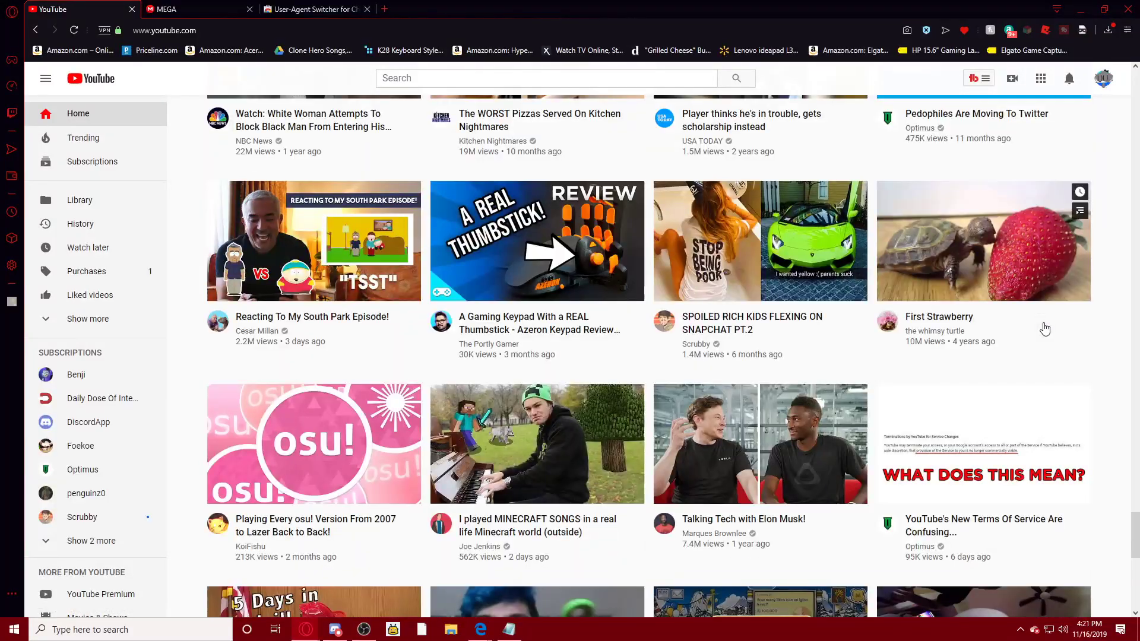
{"action": "scroll", "scroll_direction": "down", "scroll_amount": 3}
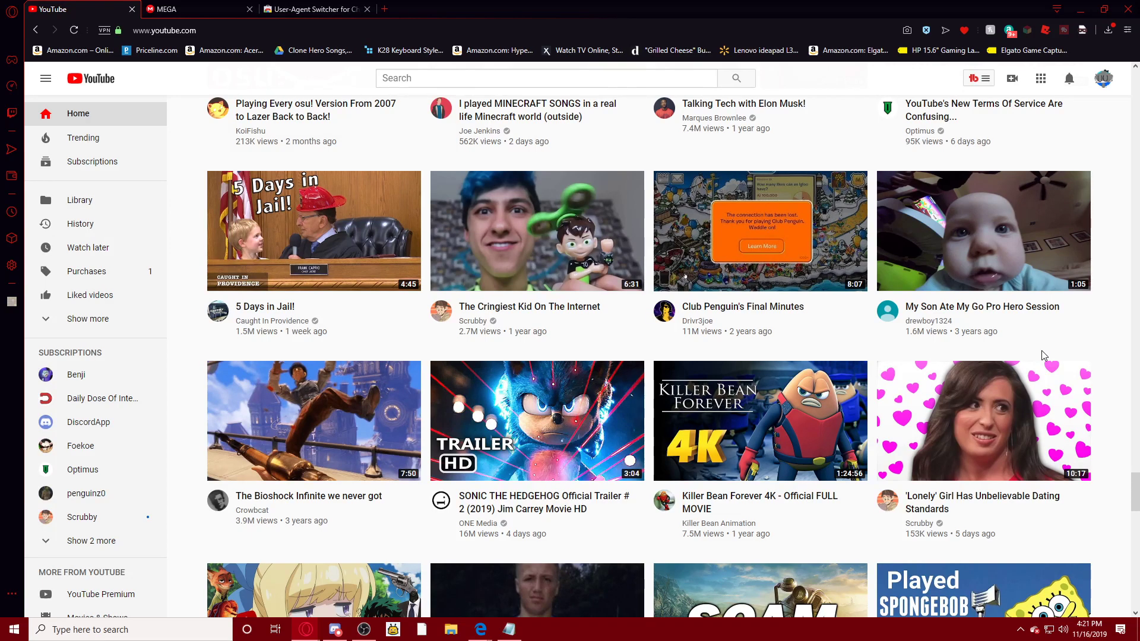
{"action": "scroll", "scroll_direction": "down", "scroll_amount": 3}
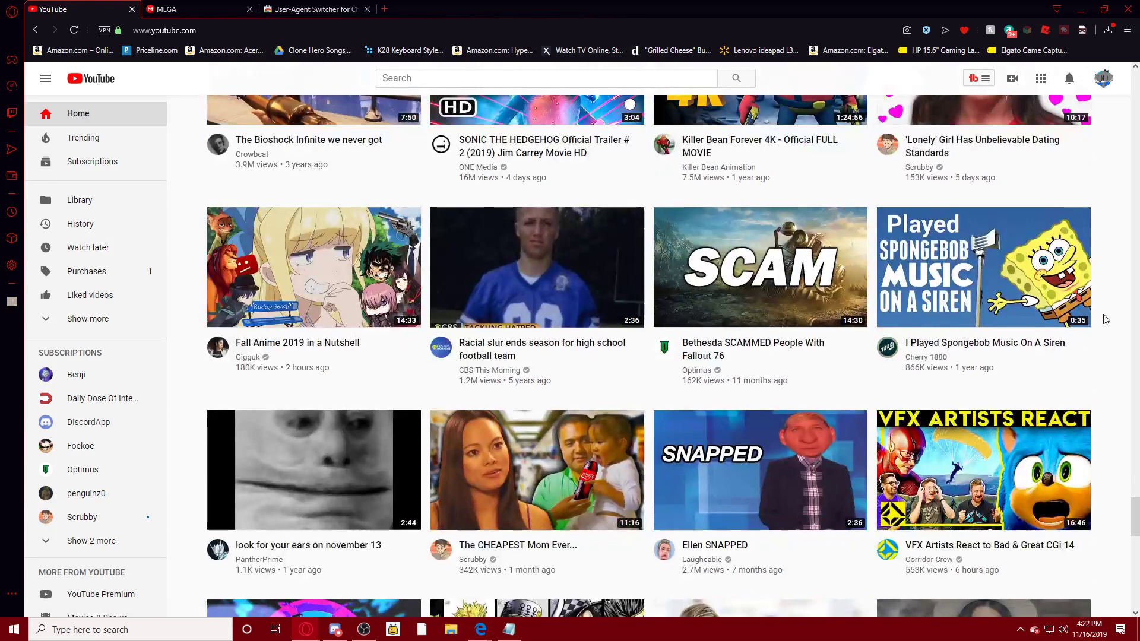
{"action": "scroll", "scroll_direction": "down", "scroll_amount": 3}
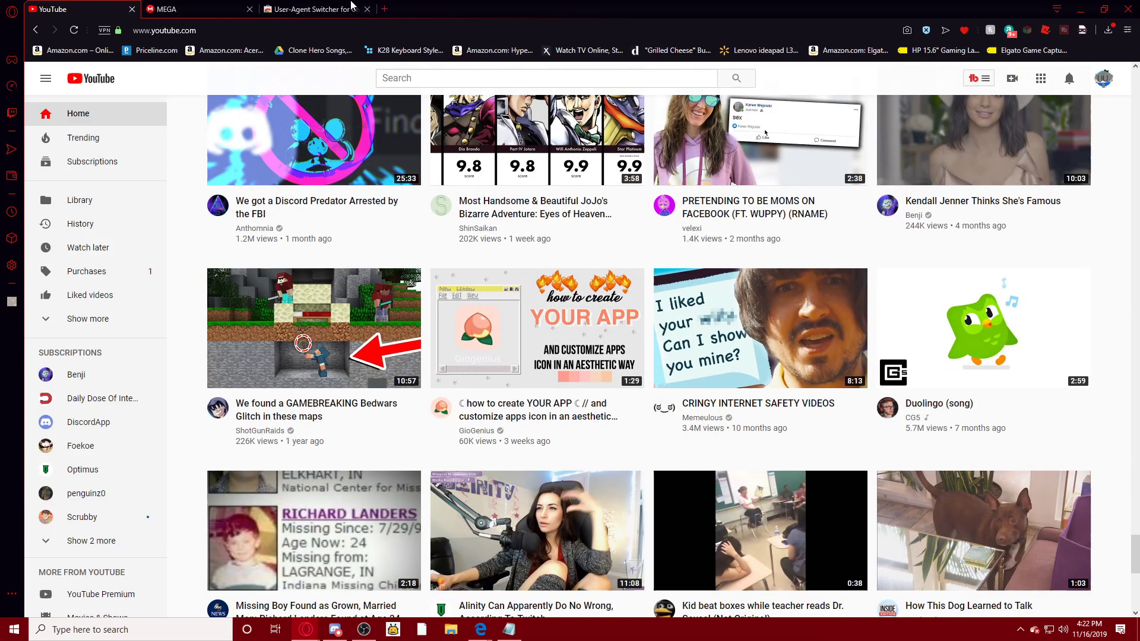
View the User-Agent Switcher for Chrome screenshots, then bring up the MEGA useragentswitcher.xml page.
{"action": "left_click", "coordinate": [313, 8]}
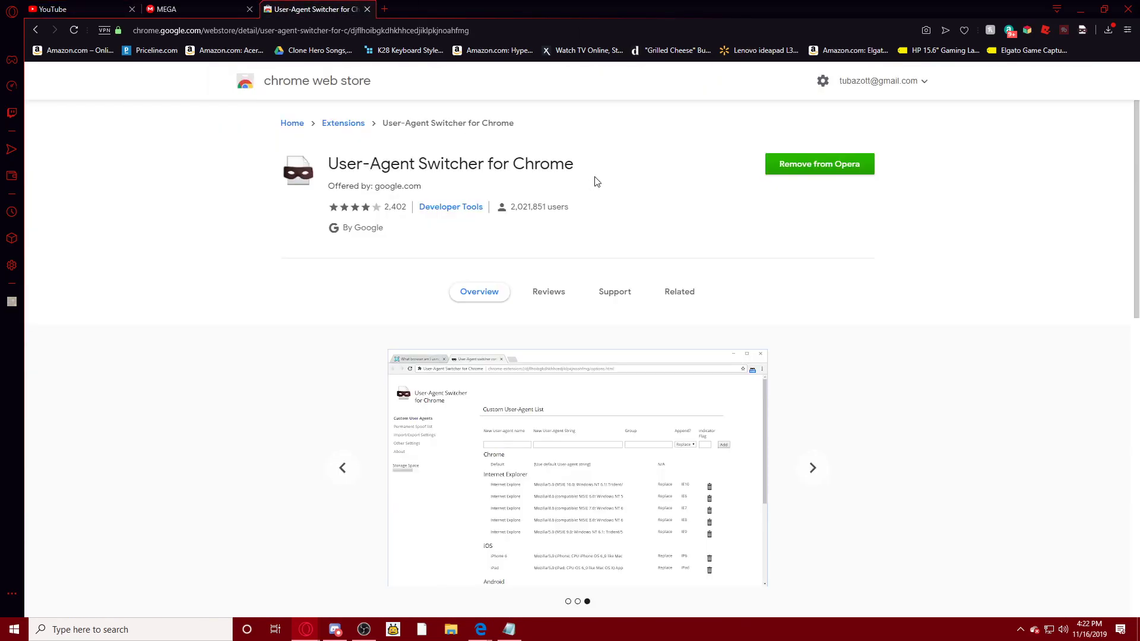
{"action": "left_click", "coordinate": [812, 467]}
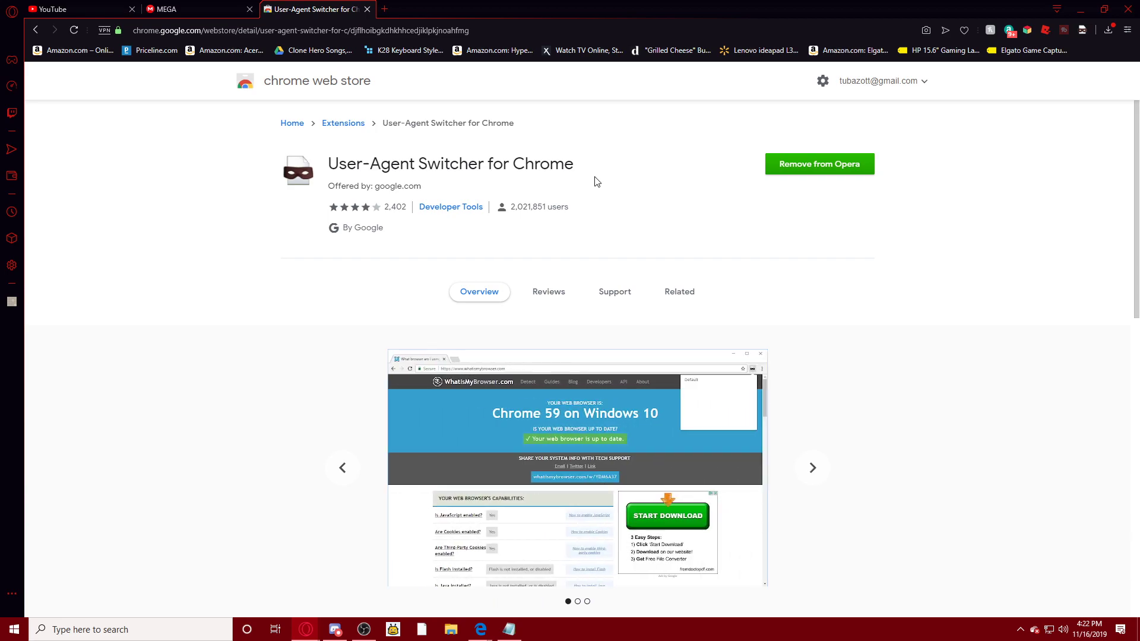
{"action": "mouse_move", "coordinate": [404, 198]}
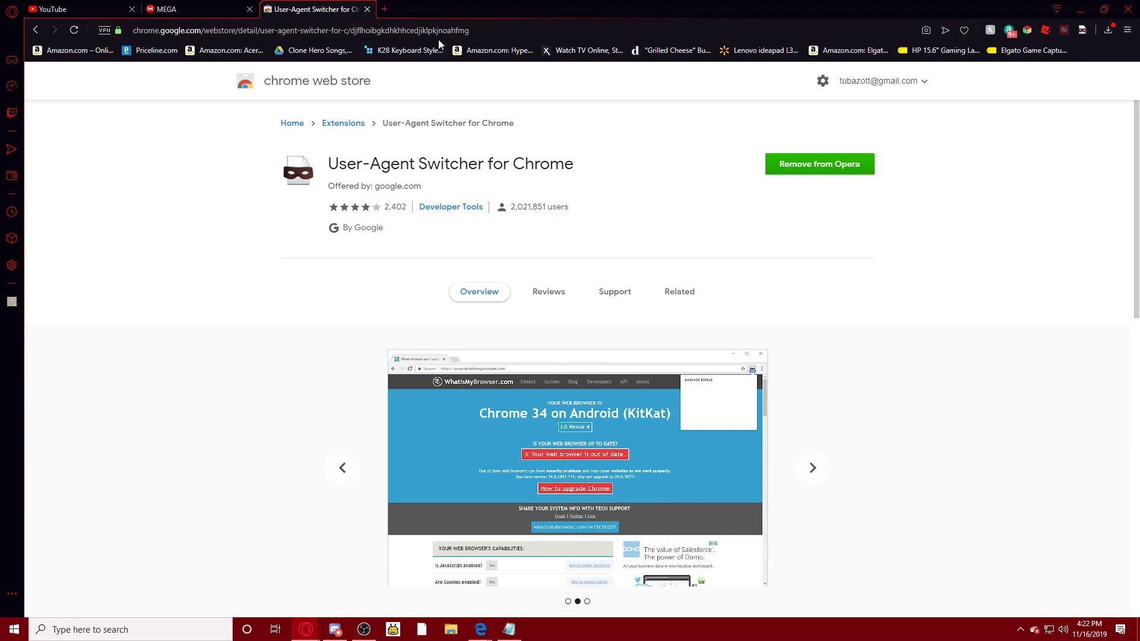
{"action": "left_click", "coordinate": [178, 9]}
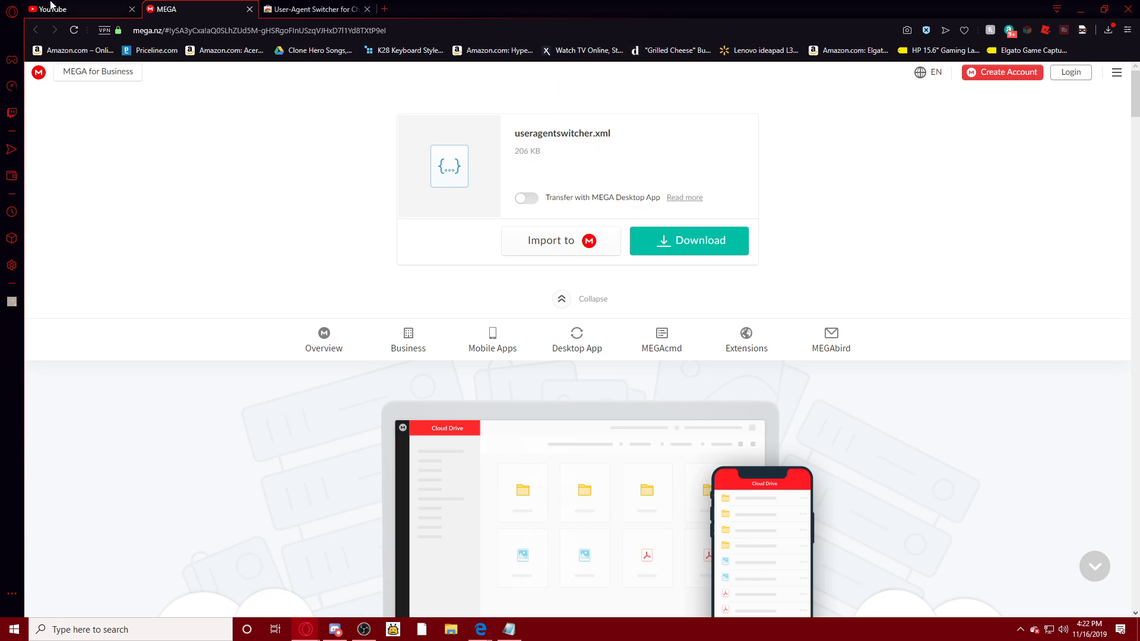
Return to the YouTube home feed showing Recommended rows, leaving the MEGA page open.
{"action": "left_click", "coordinate": [73, 8]}
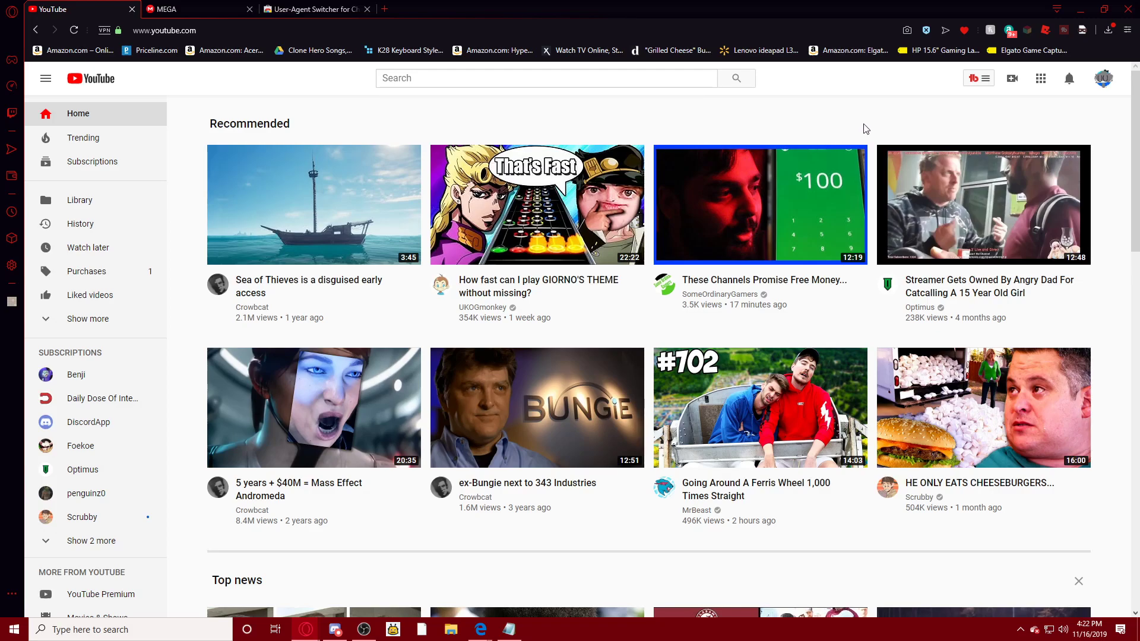
Set the User-Agent Switcher extension to Opera 12.14 so YouTube reloads.
{"action": "left_click", "coordinate": [1083, 30]}
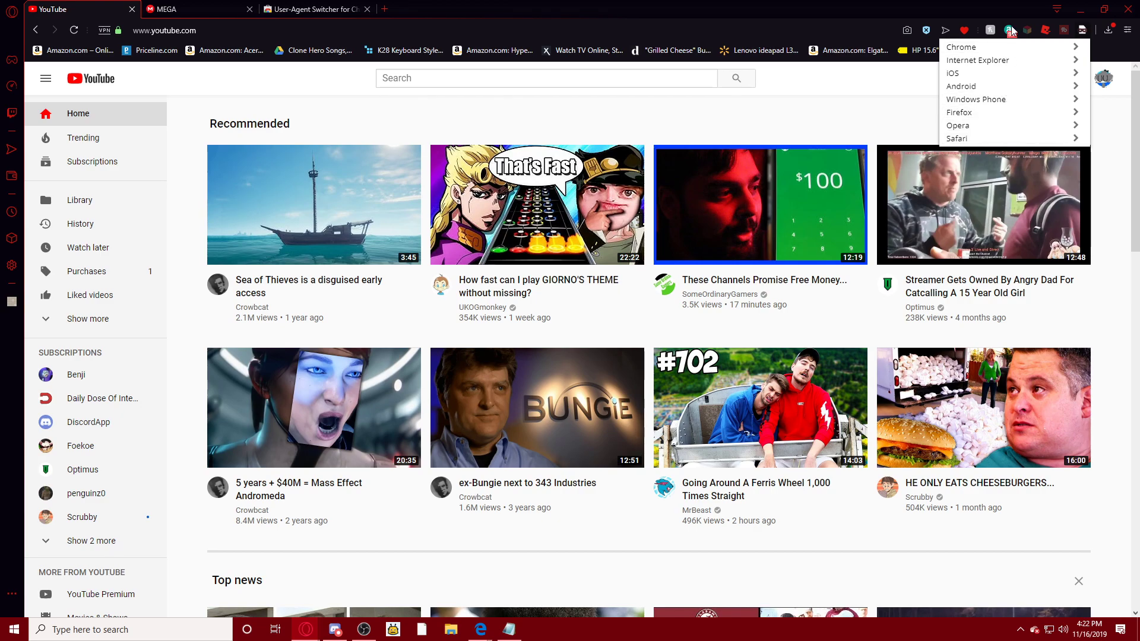
{"action": "mouse_move", "coordinate": [1004, 48]}
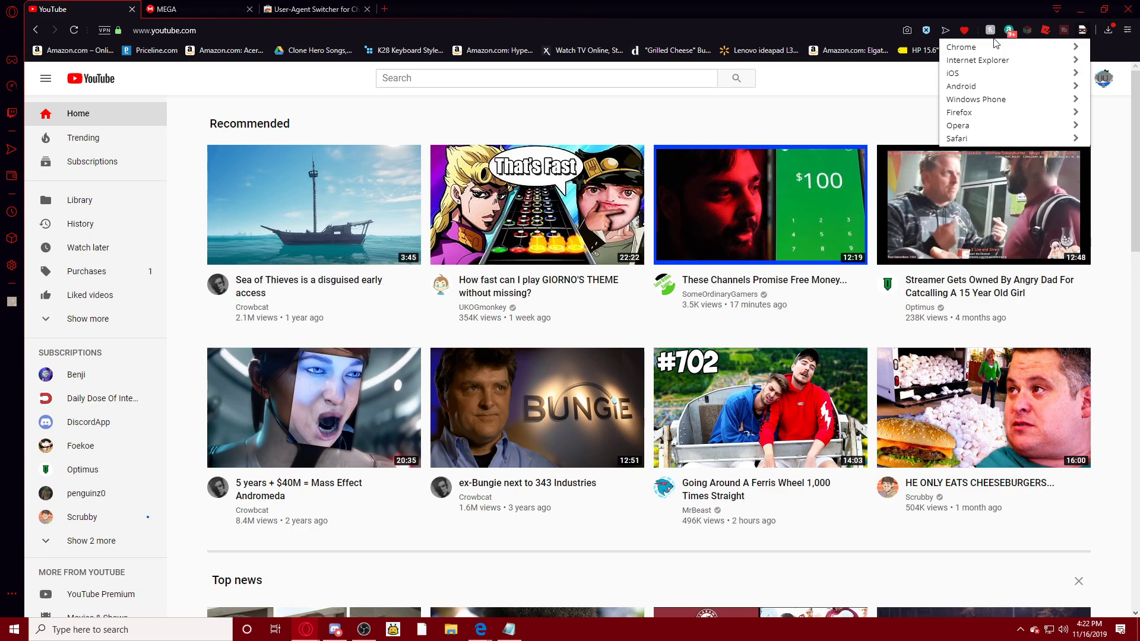
{"action": "mouse_move", "coordinate": [958, 125]}
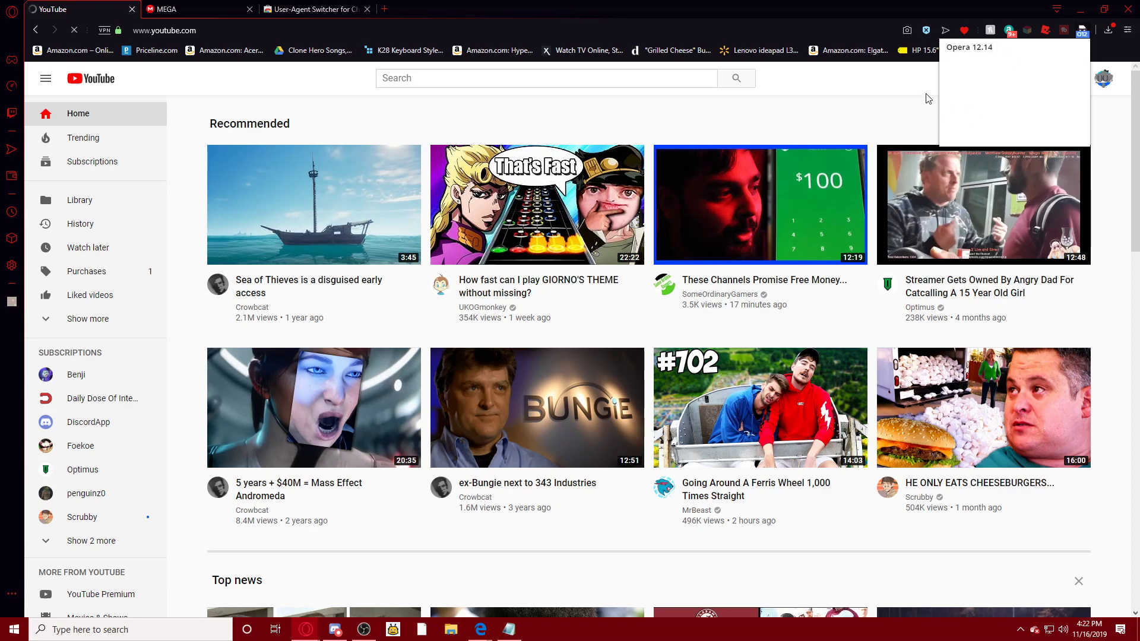
{"action": "left_click", "coordinate": [74, 31]}
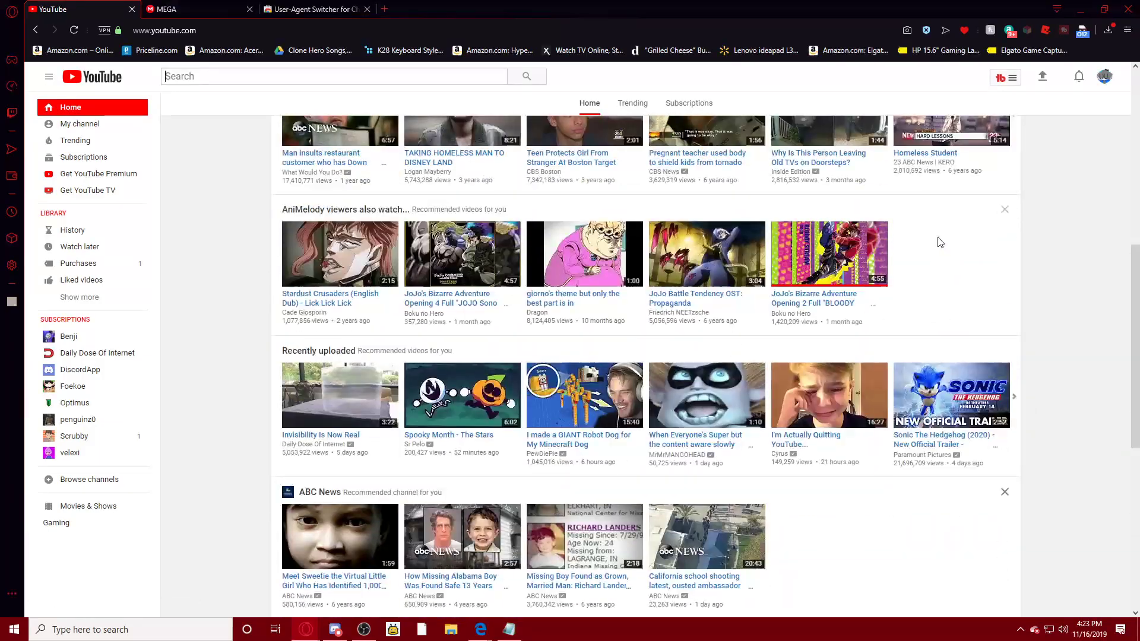
Scroll the classic-layout YouTube home page through its Recommended and Top news shelves.
{"action": "scroll", "scroll_direction": "down", "scroll_amount": 3}
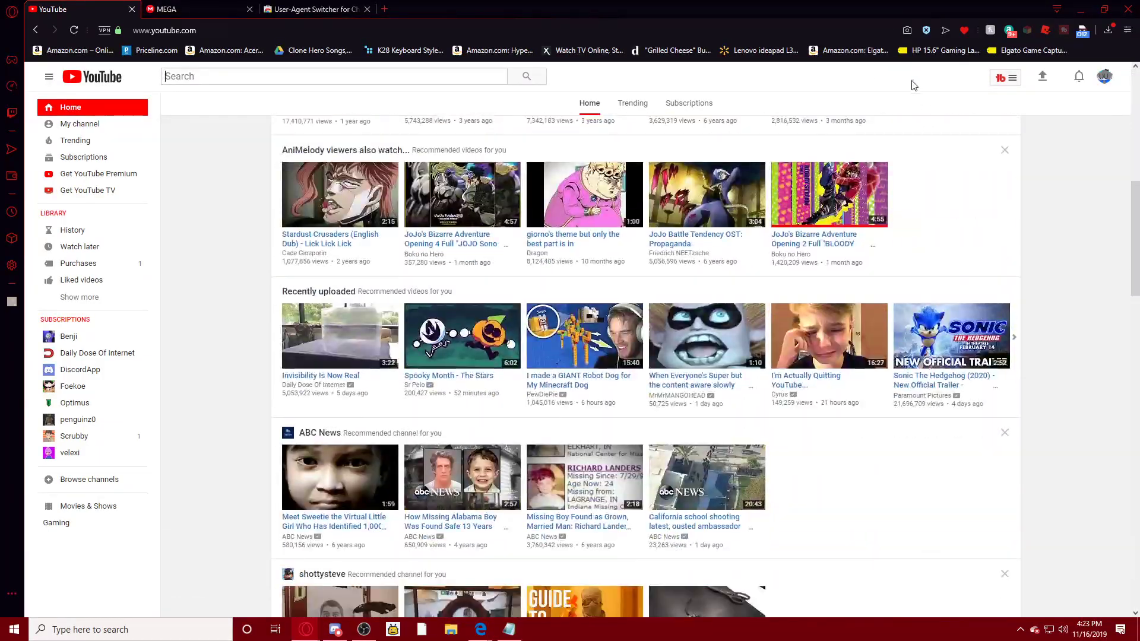
{"action": "scroll", "scroll_direction": "down", "scroll_amount": 3}
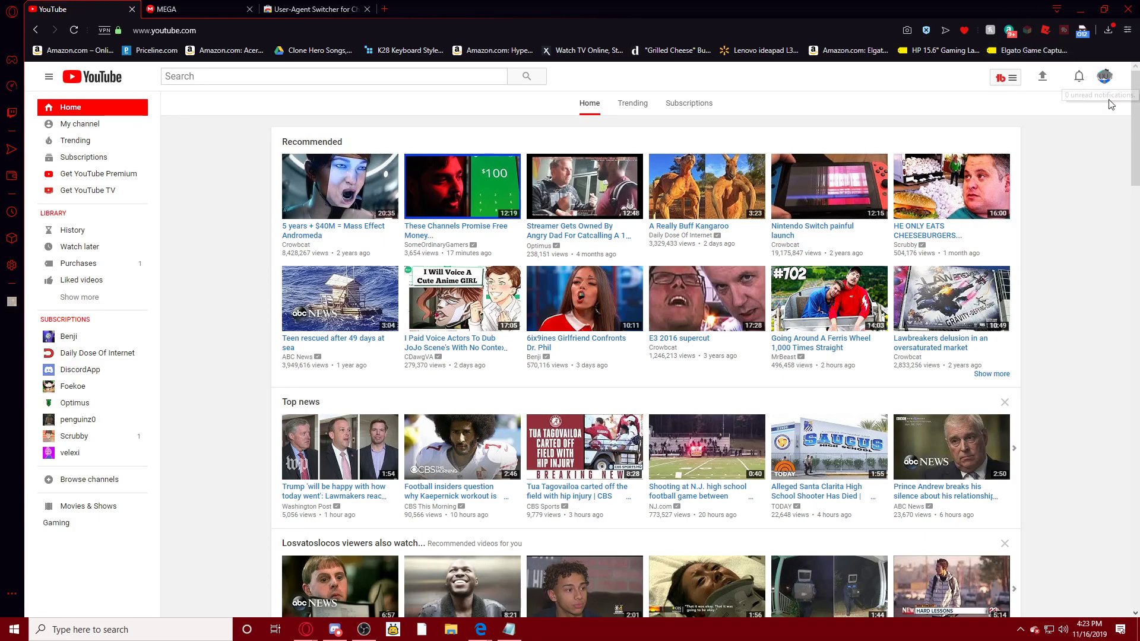
{"action": "mouse_move", "coordinate": [1111, 104]}
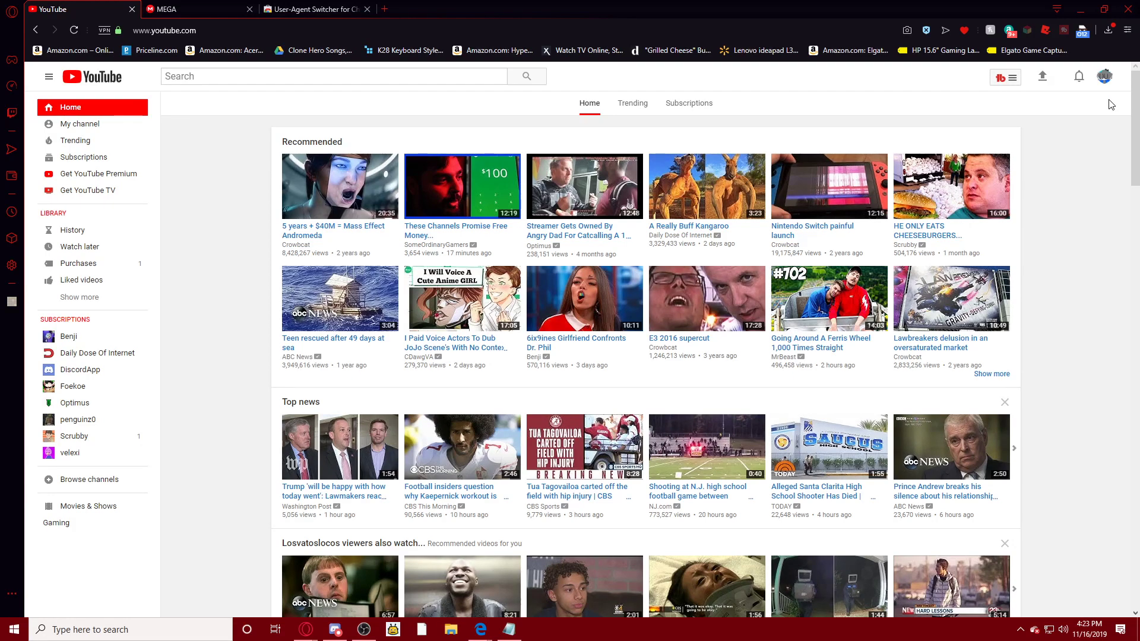